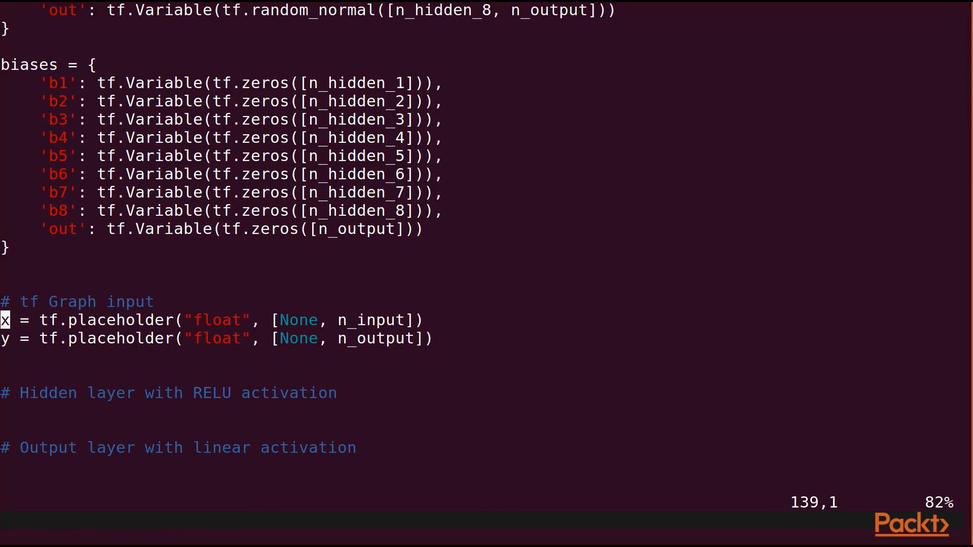
Write layer_1 through layer_8 sigmoid layers, the pred output, abs-error cost and AdamOptimizer.
text(layer_1 = tf.add(tf.matmul(x, weights['h1']), biases['b1']))
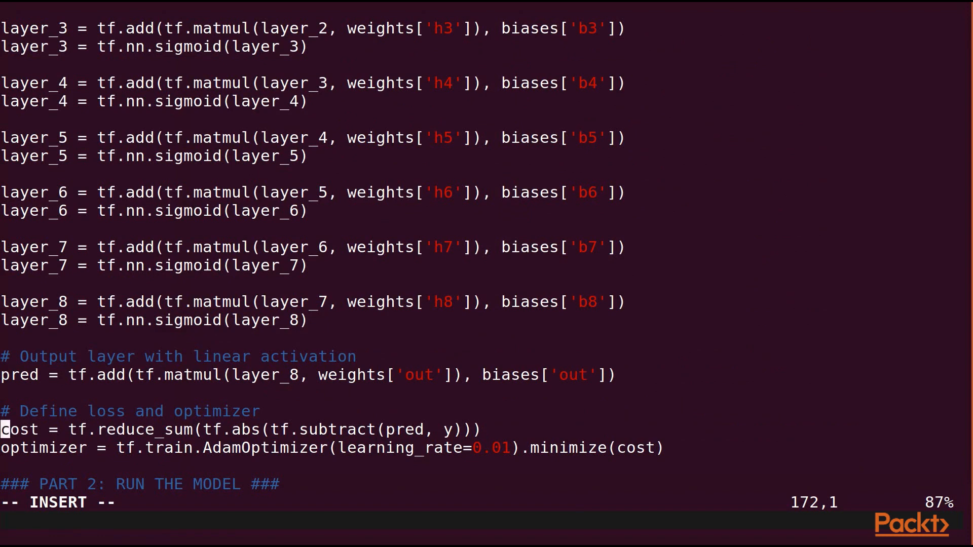
Under PART 2, add '# Launch the graph' and 'with tf.Session() as sess:'.
key(Down)
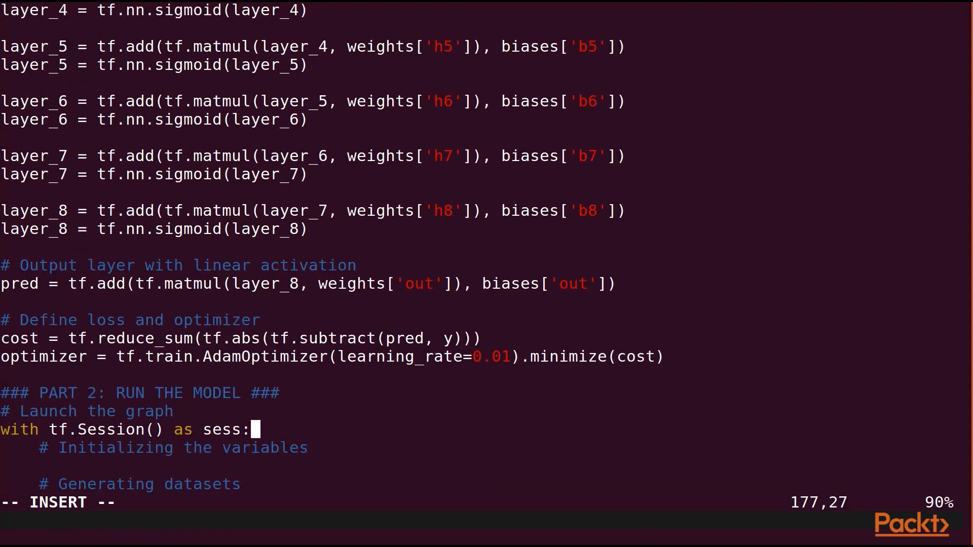
Add sess.run(tf.global_variables_initializer()), the generateSets split, and 'for e in range(epochs):'.
text(sess.run(tf.global_variables_initializer()))
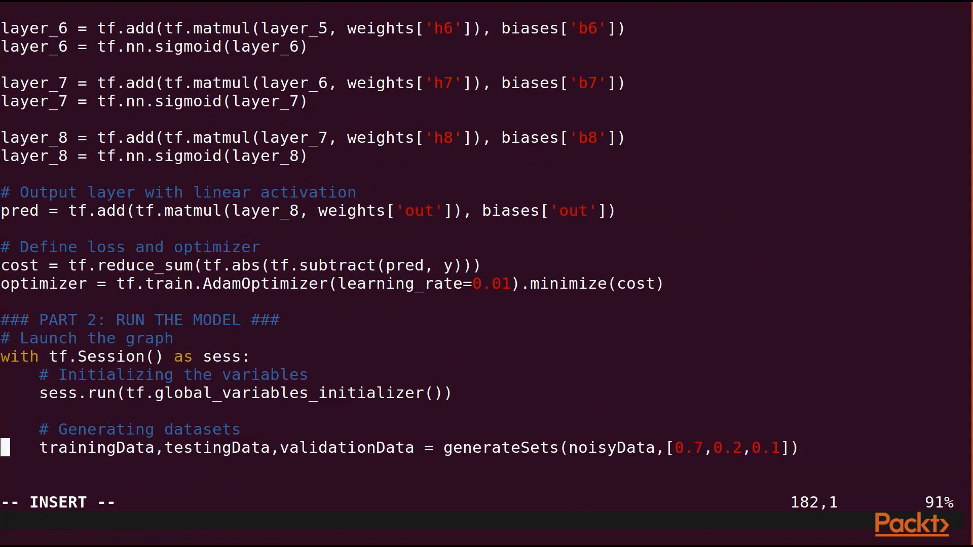
text(for e in range(epochs):)
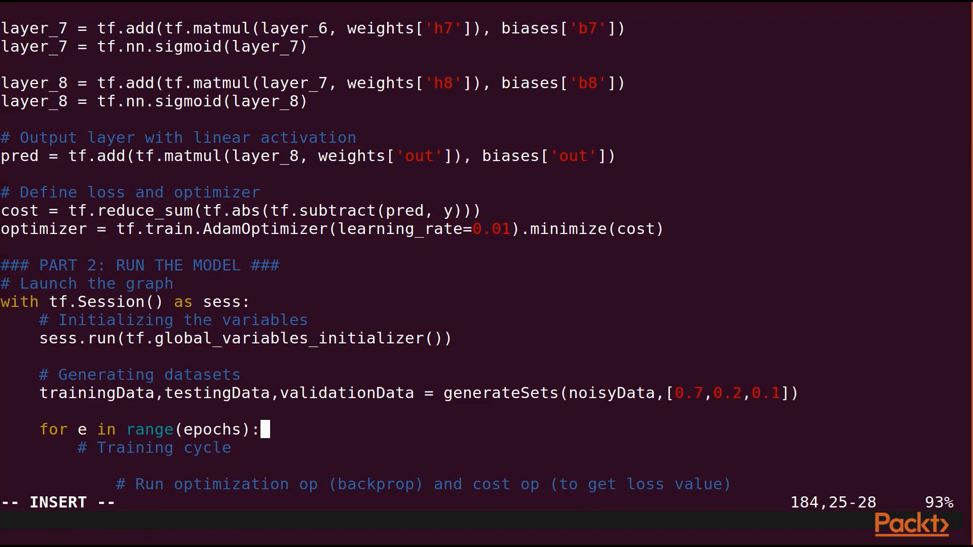
Add the b_size mini-batch loop with x_raw/y_raw slices and sess.run([optimizer, cost]).
text(for i in range(0,trainingData.shape[0],b_size):)
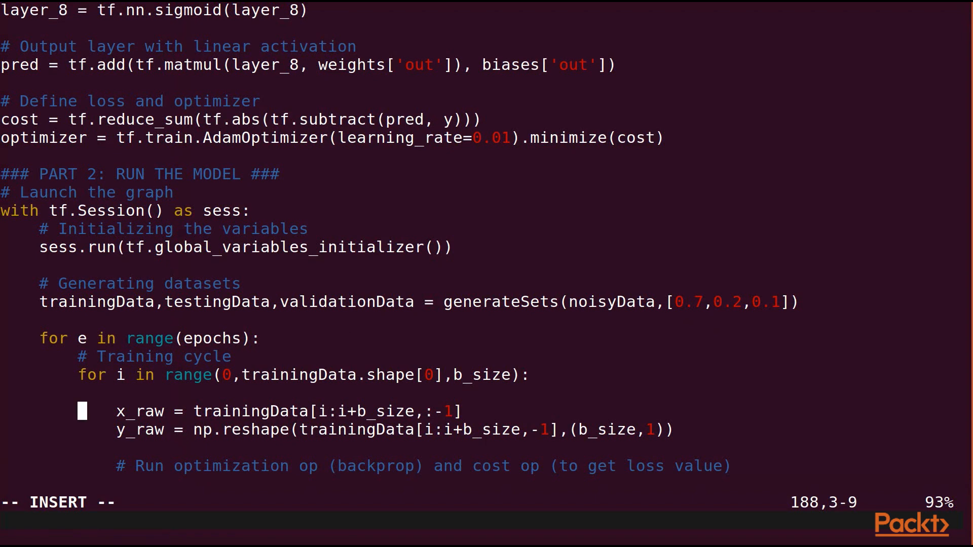
key(Down)
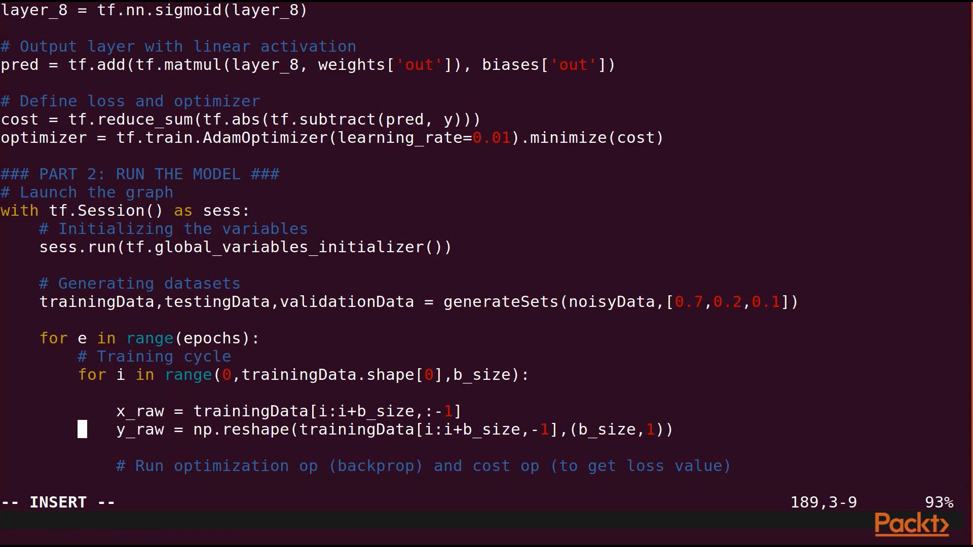
text(_, c = sess.run([optimizer, cost], feed_dict={x: x_raw,y: y_raw}))
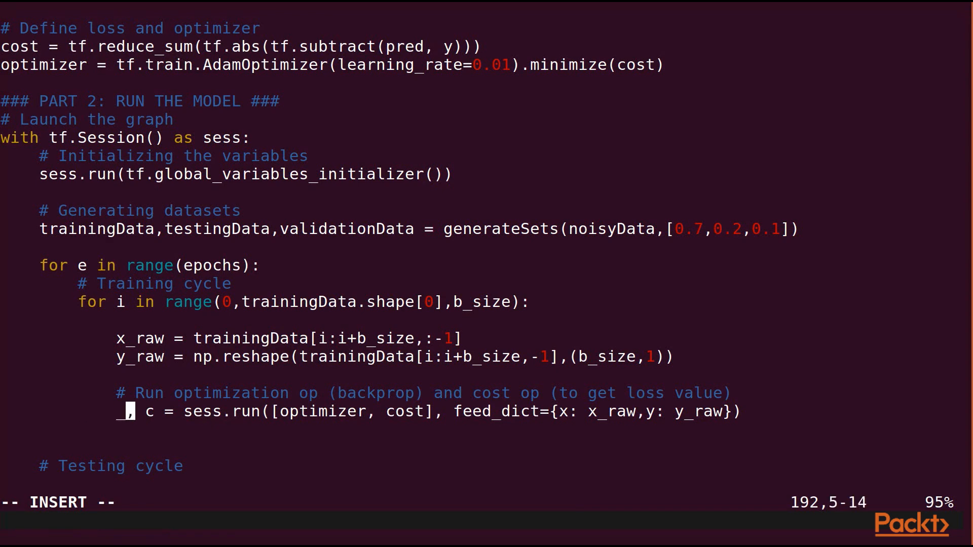
Add tmpErrorNoisy and tmpError totals and a loop adding absolute pred errors.
key(Left)
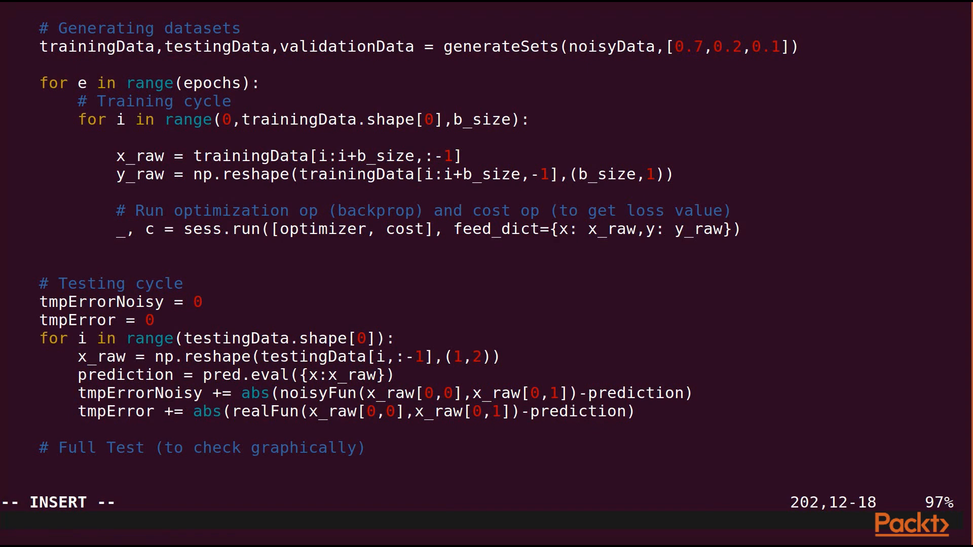
Add the Full Test loop, average-error prints and Melting point plot, then :wq.
scroll(down, 3)
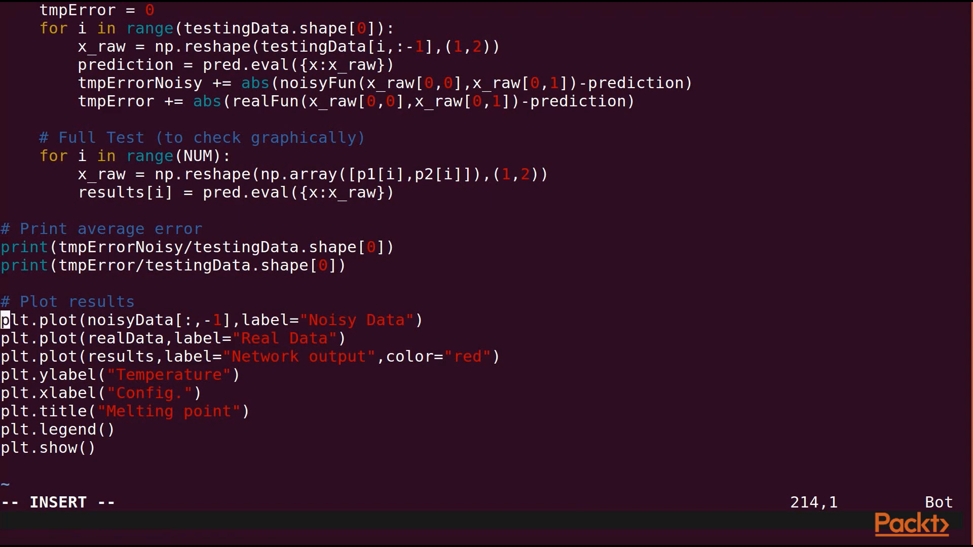
text(:wq)
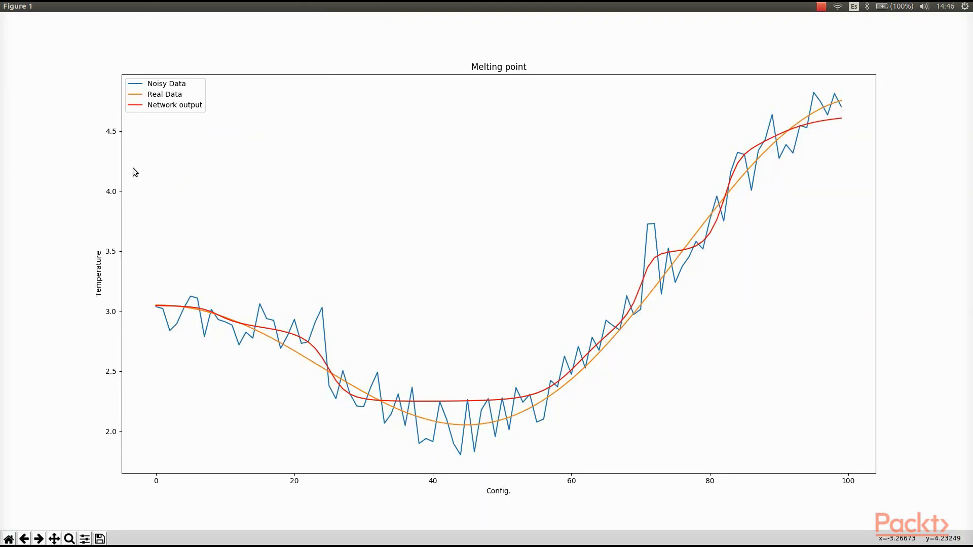
mouse_move(144, 113)
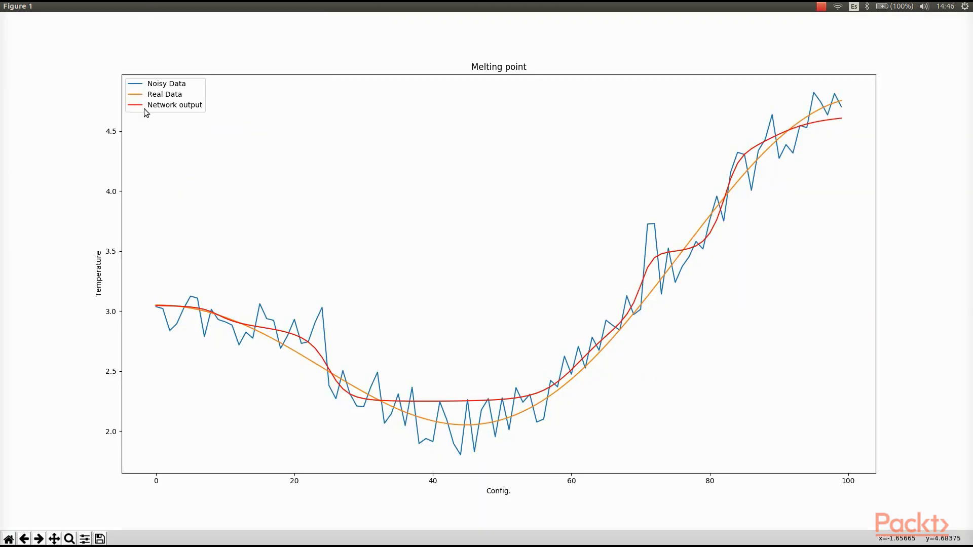
mouse_move(308, 392)
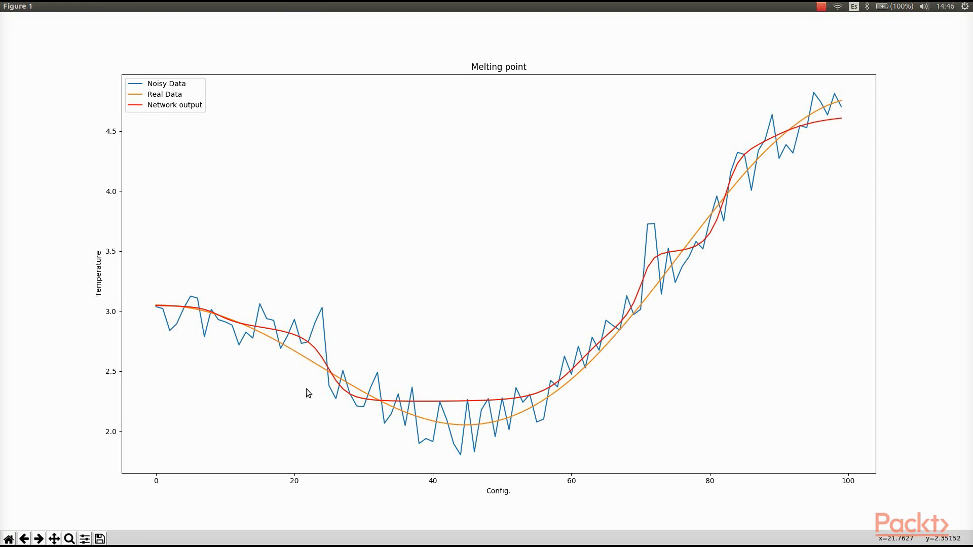
mouse_move(210, 194)
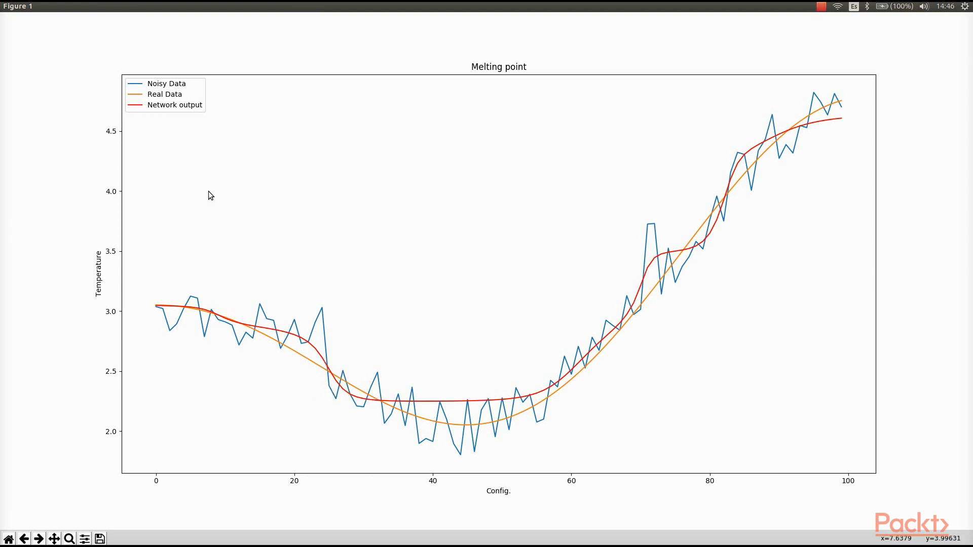
mouse_move(194, 190)
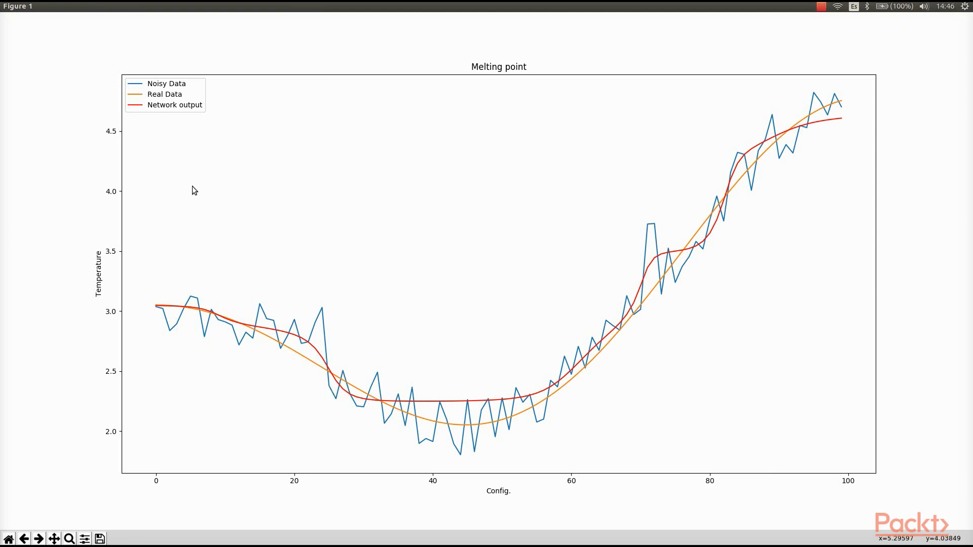